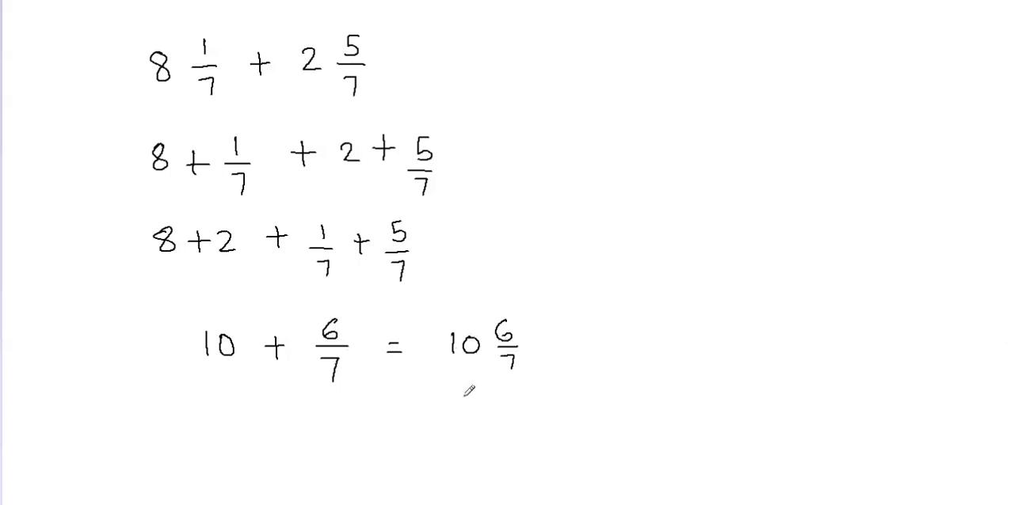
mouse_move(678, 73)
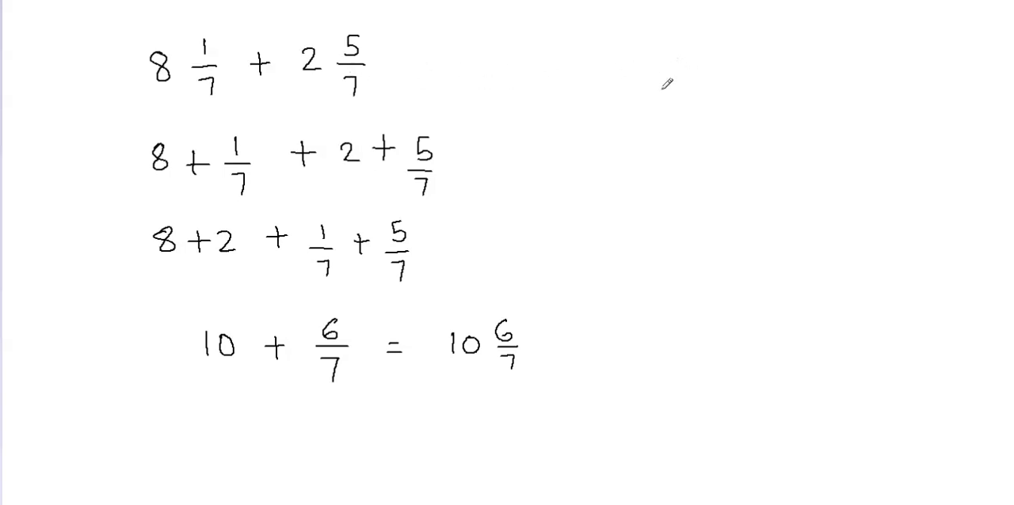
mouse_move(720, 33)
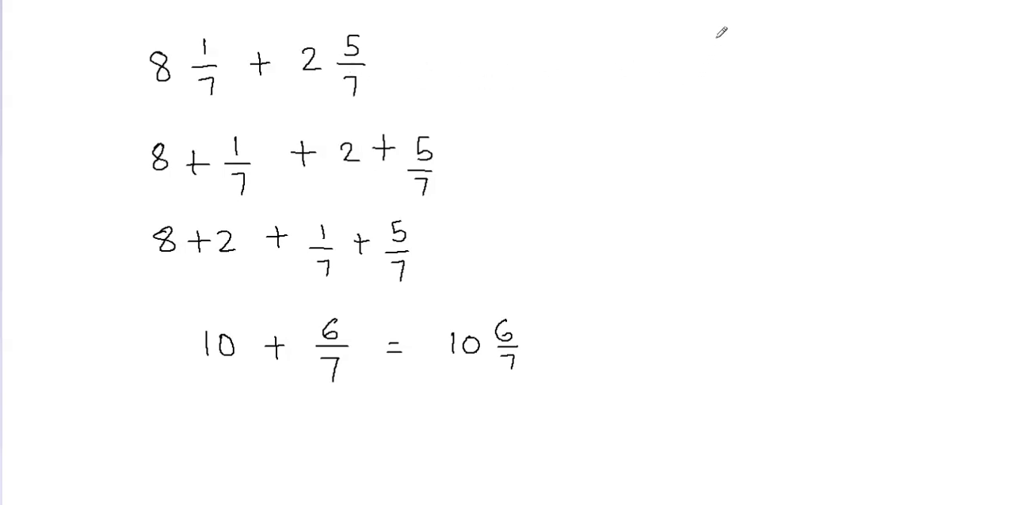